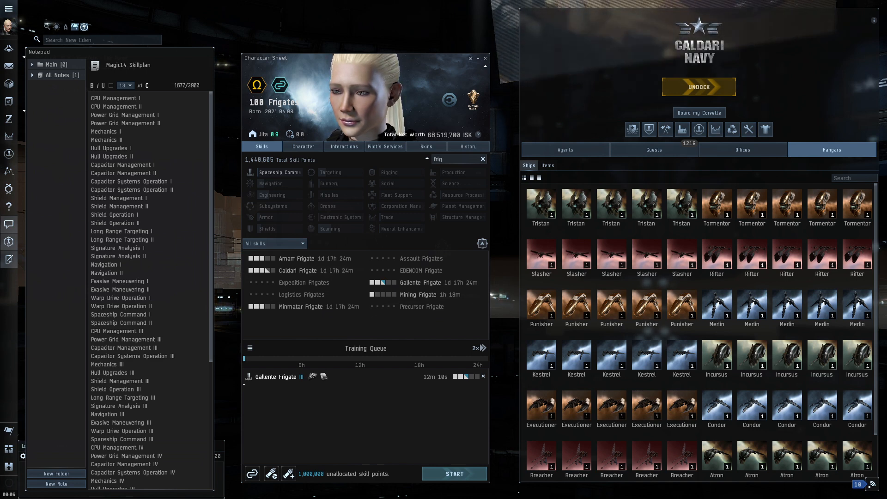
{"action": "mouse_move", "coordinate": [256, 84]}
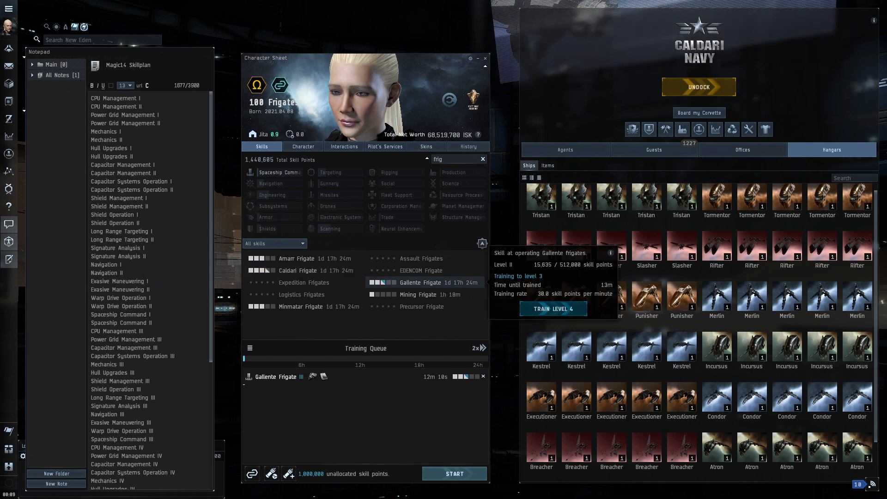
{"action": "mouse_move", "coordinate": [296, 306]}
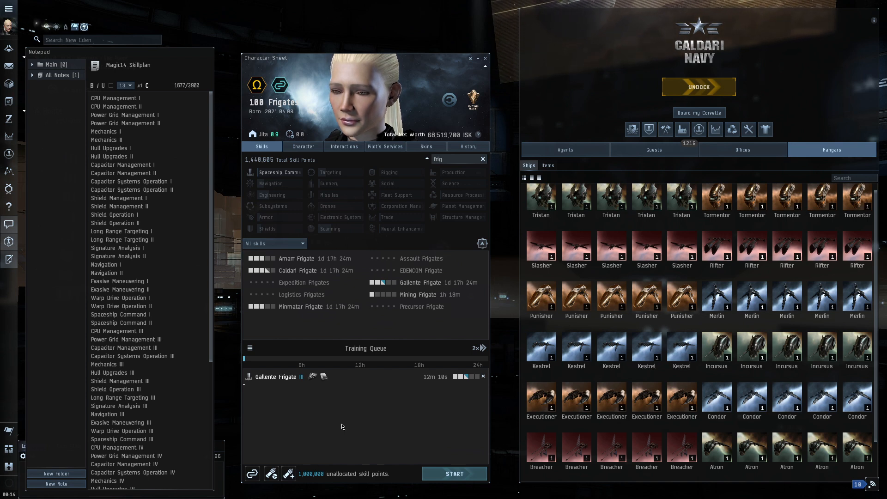
{"action": "mouse_move", "coordinate": [253, 474]}
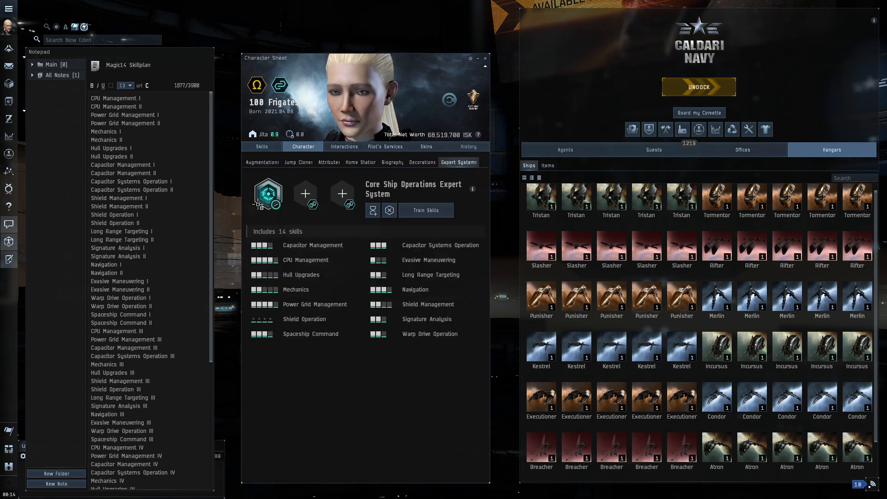
Browse available expert systems and view Core Ship Operations' 14 skills and 7-day duration.
{"action": "left_click", "coordinate": [305, 194]}
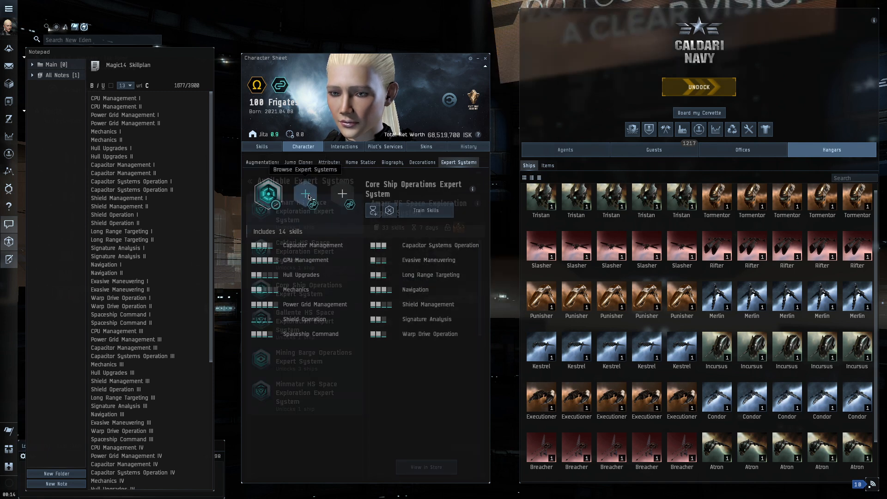
{"action": "left_click", "coordinate": [304, 212]}
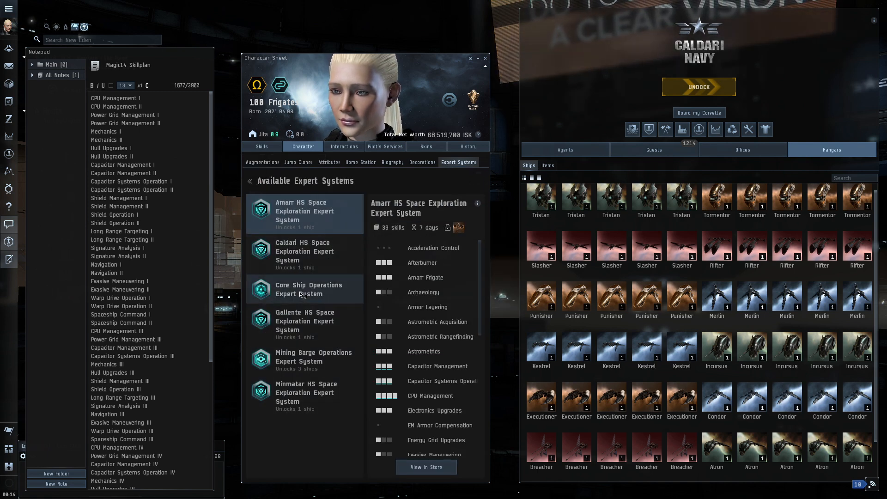
{"action": "left_click", "coordinate": [304, 289]}
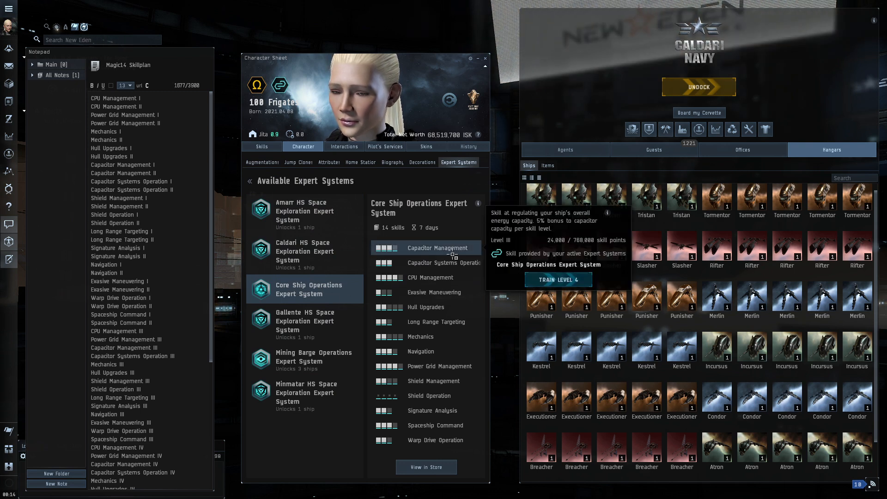
{"action": "mouse_move", "coordinate": [435, 425]}
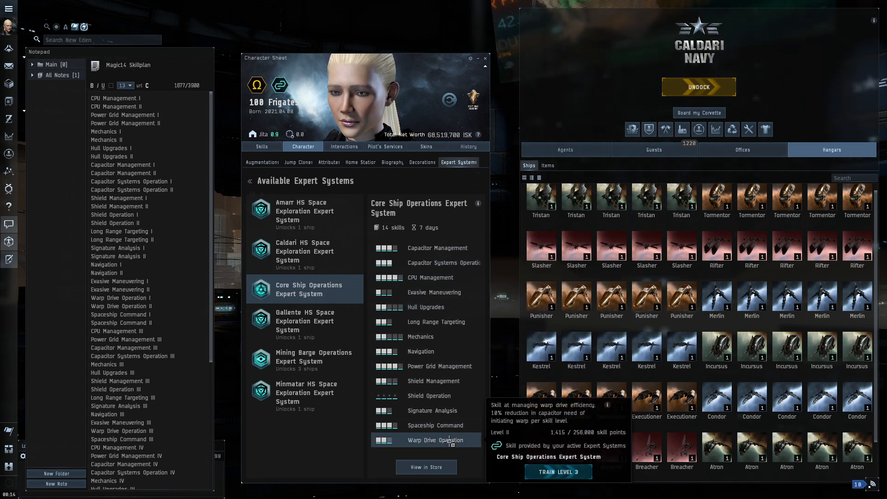
{"action": "mouse_move", "coordinate": [425, 307]}
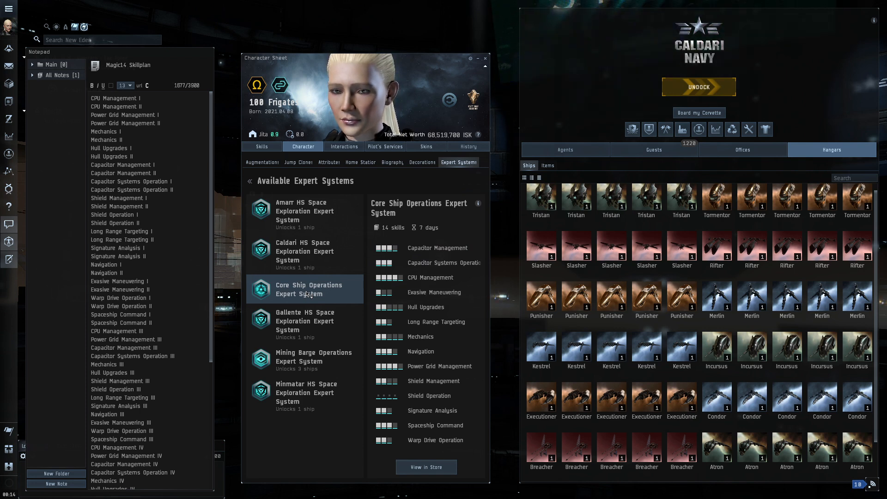
{"action": "mouse_move", "coordinate": [426, 228]}
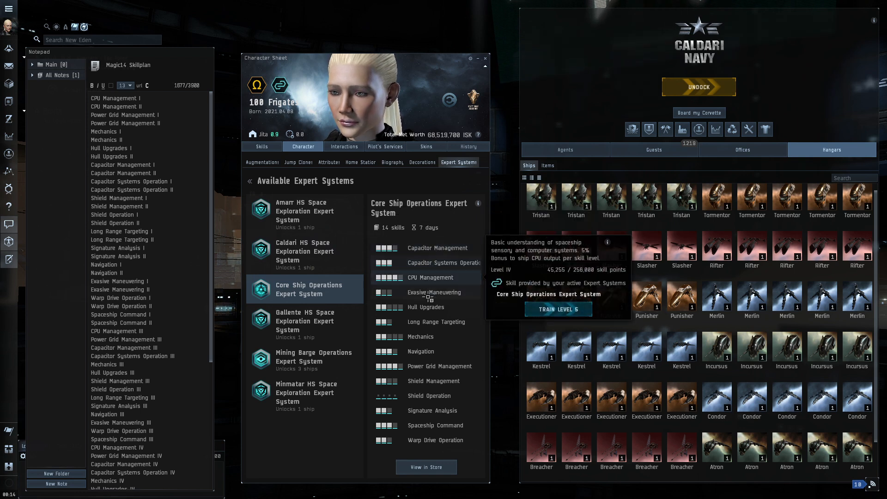
{"action": "mouse_move", "coordinate": [435, 425]}
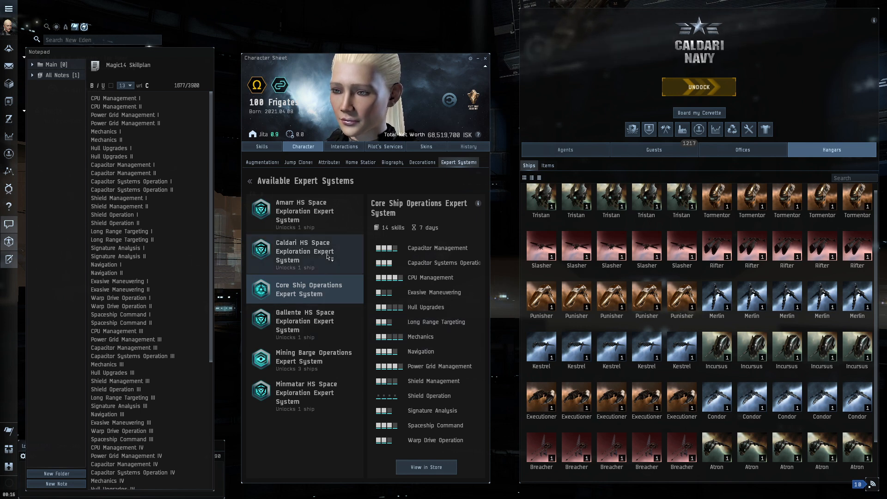
Switch to the Skills tab and start the Gallente Frigate training queue.
{"action": "left_click", "coordinate": [260, 146]}
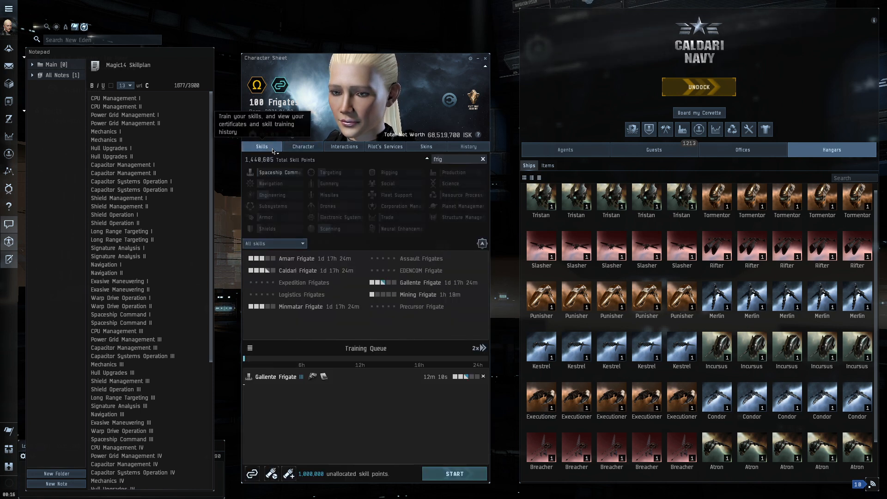
{"action": "mouse_move", "coordinate": [345, 429]}
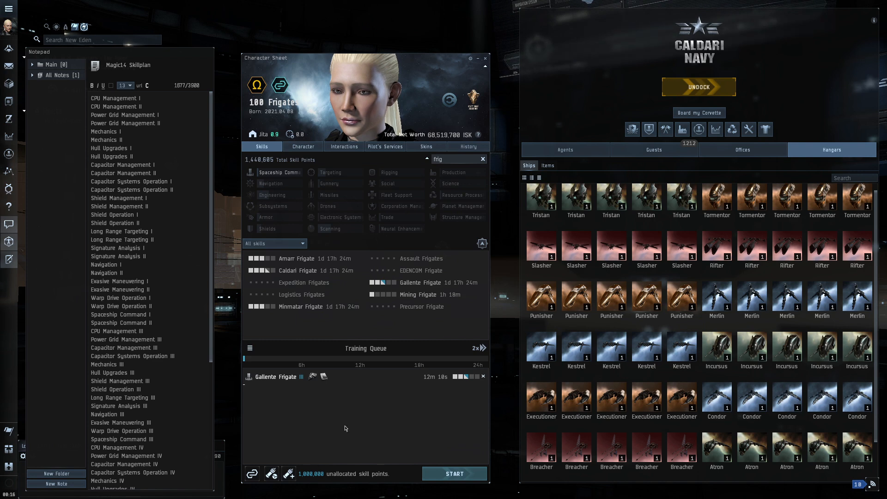
{"action": "left_click", "coordinate": [453, 473]}
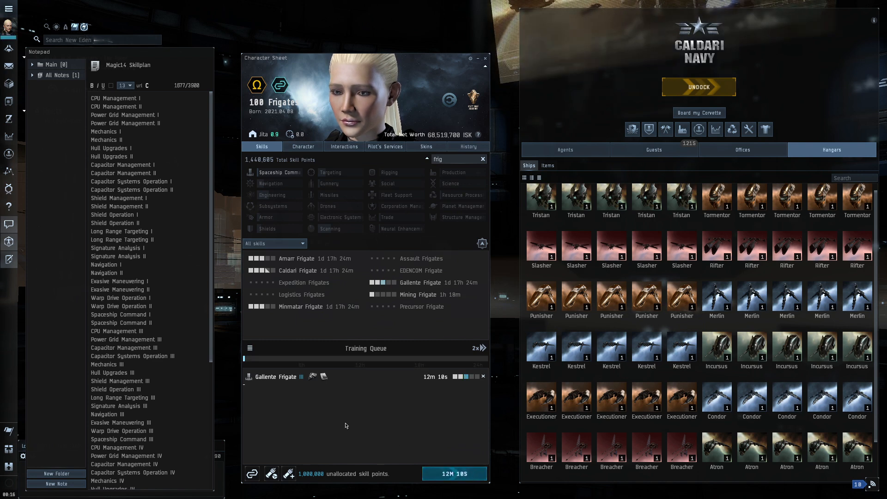
{"action": "mouse_move", "coordinate": [324, 376]}
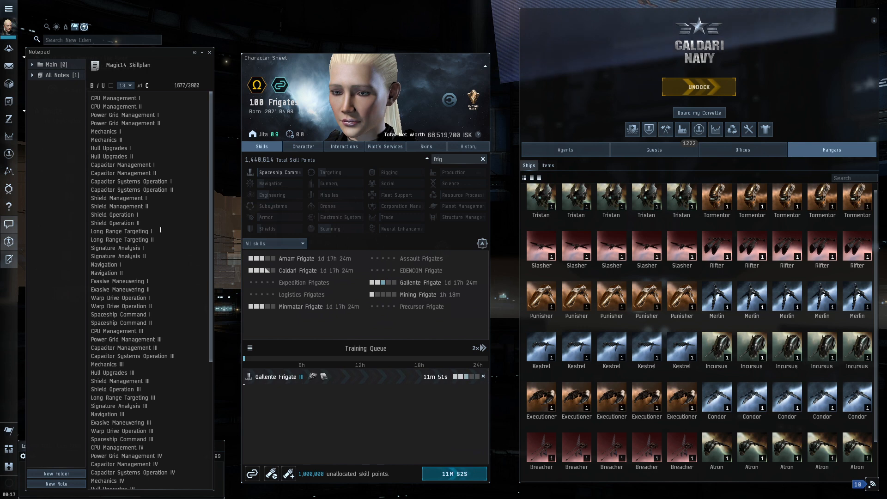
{"action": "mouse_move", "coordinate": [209, 55]}
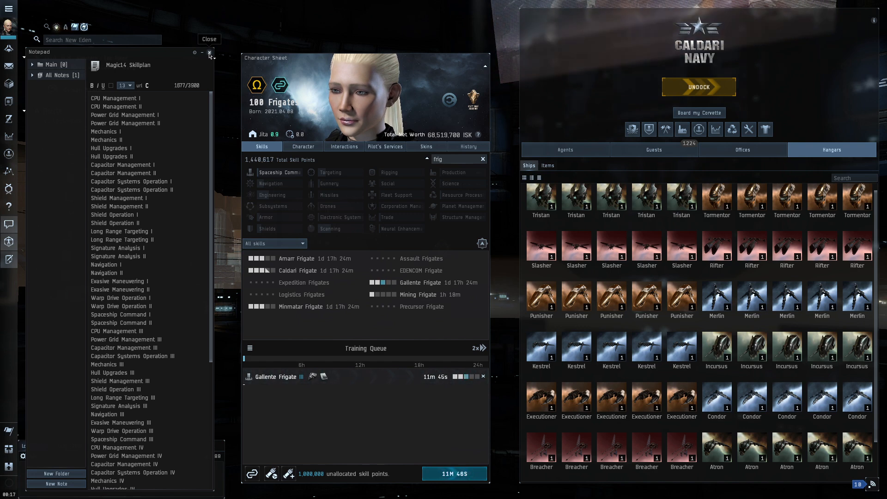
Close the skill plan note and open the Neocom Utilities submenu.
{"action": "left_click", "coordinate": [210, 53]}
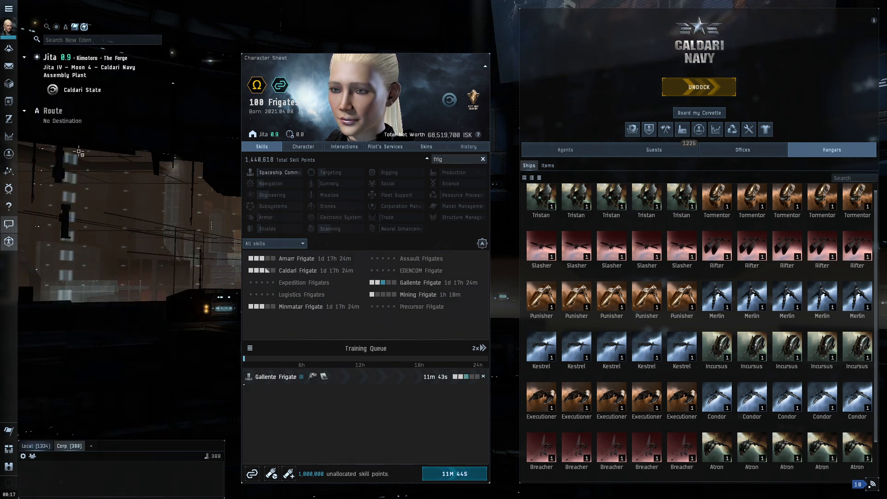
{"action": "left_click", "coordinate": [8, 9]}
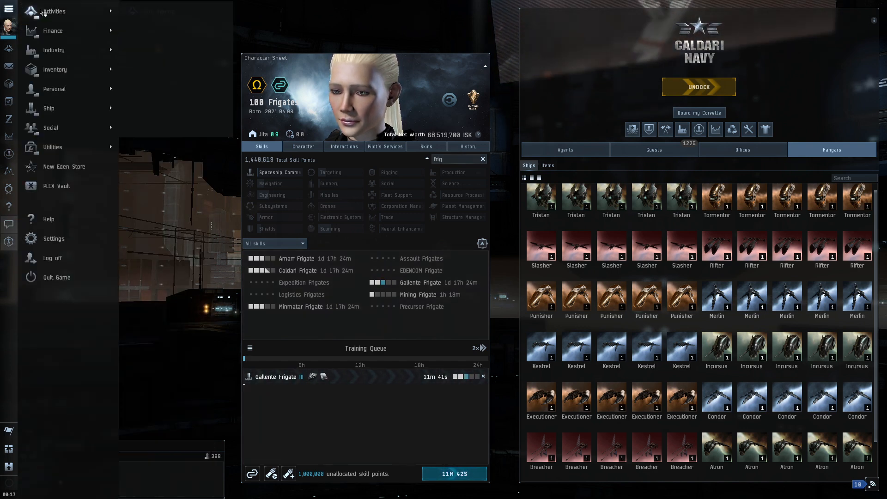
{"action": "left_click", "coordinate": [52, 147]}
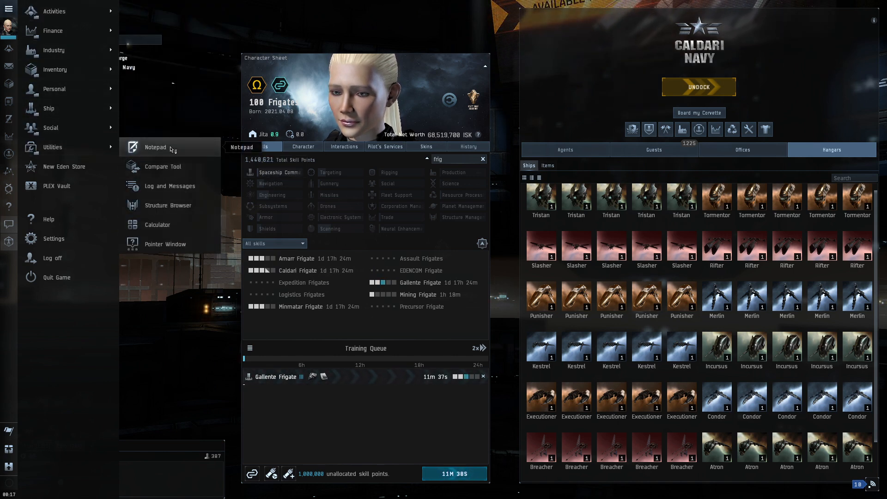
Reopen the Magic14 Skillplan note and show the queue's clipboard import options.
{"action": "left_click", "coordinate": [154, 147]}
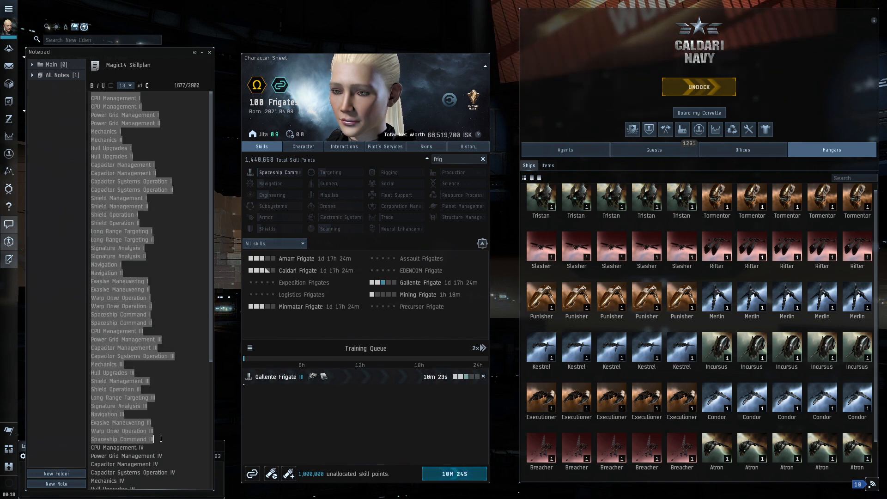
{"action": "scroll", "scroll_direction": "down", "scroll_amount": 3}
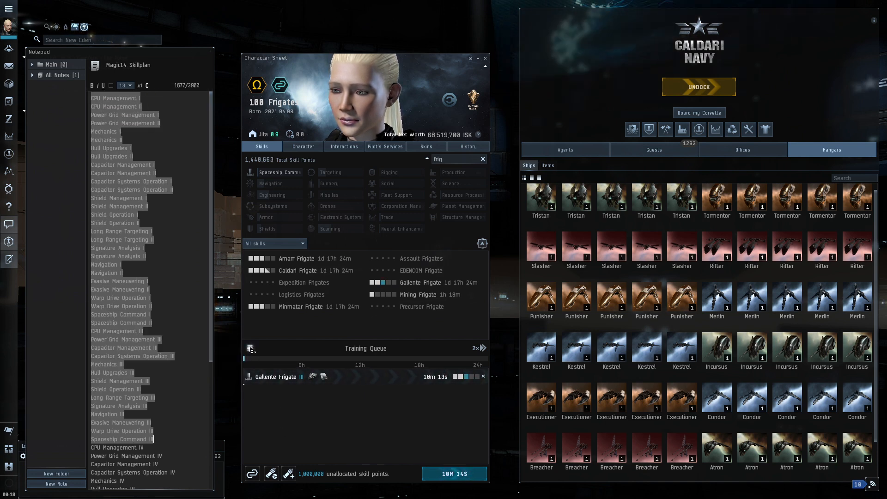
{"action": "left_click", "coordinate": [250, 348]}
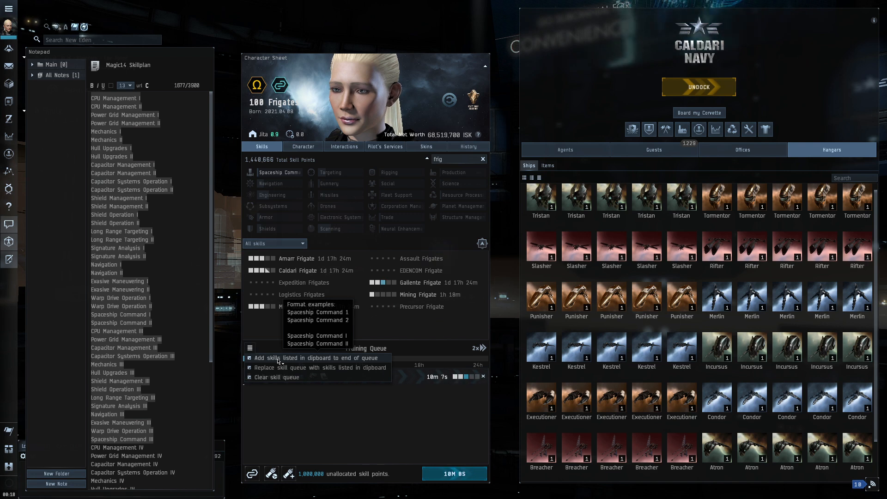
Append clipboard skills to the queue end and review results: 8 levels added, Shield Operation missing.
{"action": "left_click", "coordinate": [316, 358]}
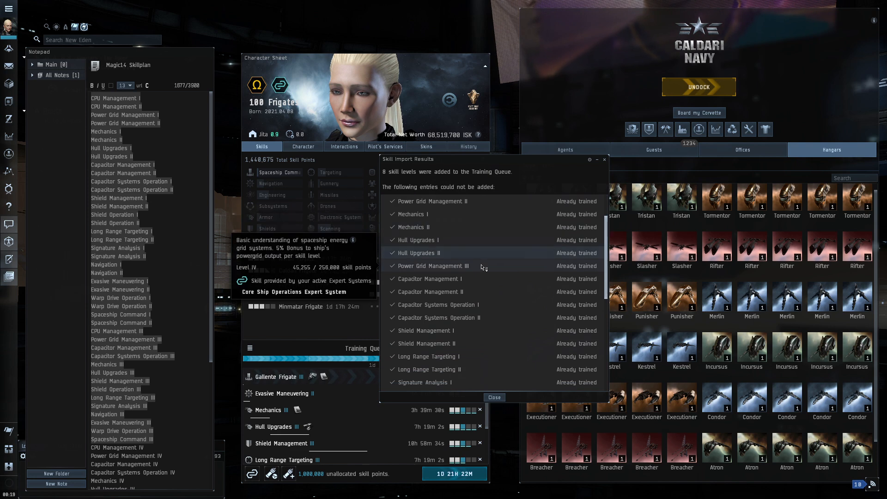
{"action": "scroll", "scroll_direction": "down", "scroll_amount": 3}
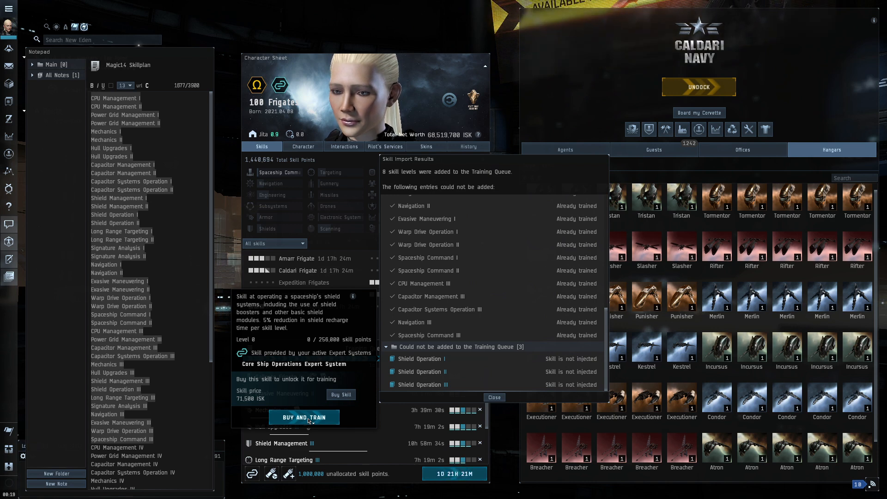
Buy and train Shield Operation, then close the Skill Import Results window.
{"action": "left_click", "coordinate": [303, 417]}
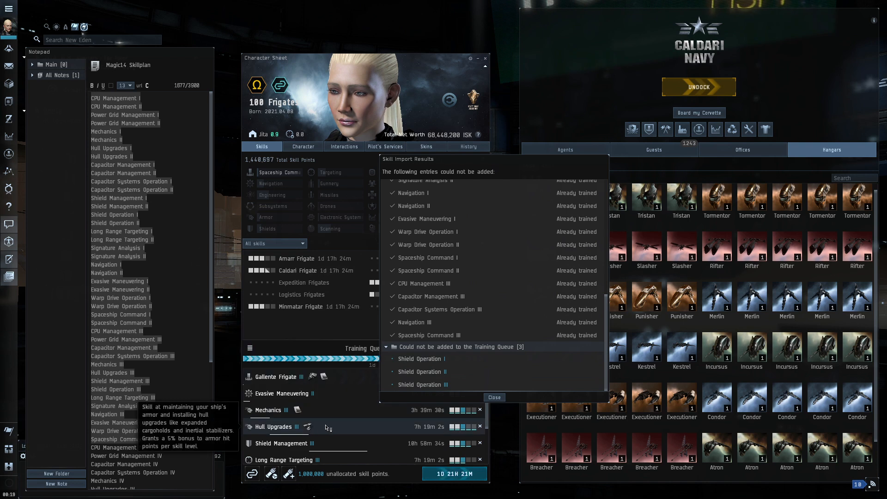
{"action": "left_click", "coordinate": [494, 397]}
{"action": "type", "text": "shiel"}
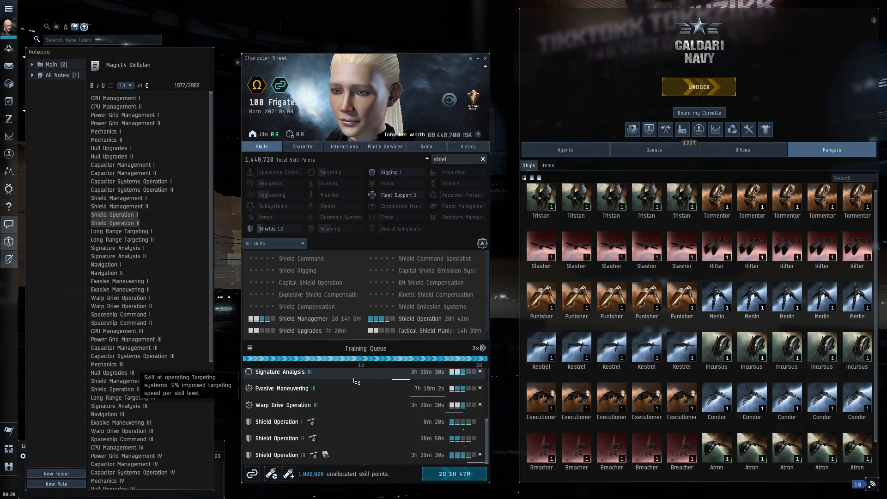
{"action": "mouse_move", "coordinate": [306, 405]}
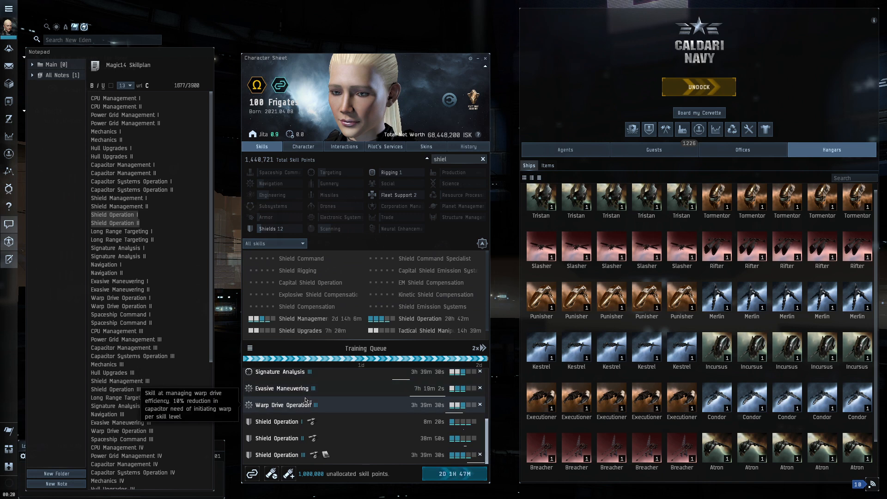
{"action": "scroll", "scroll_direction": "down", "scroll_amount": 3}
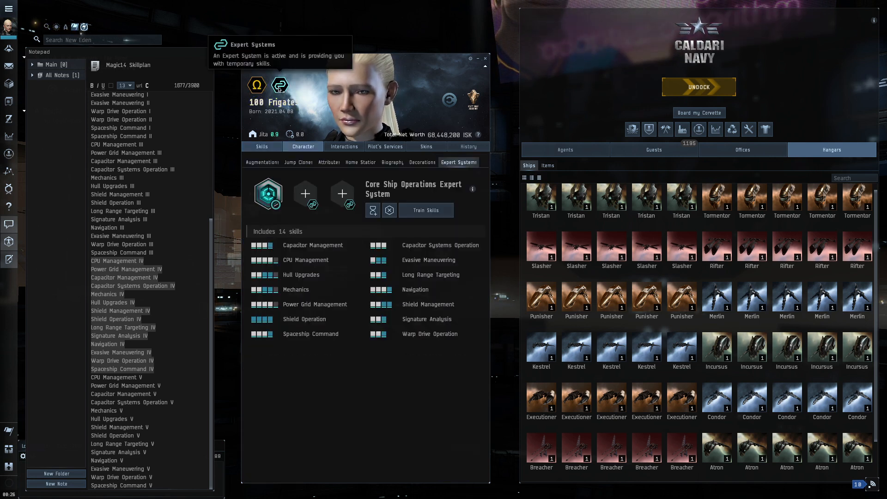
{"action": "mouse_move", "coordinate": [267, 194]}
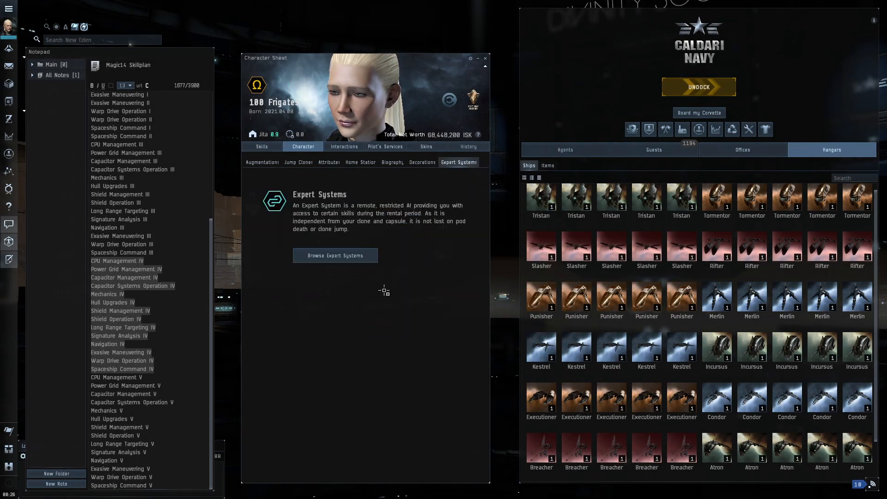
Return to the Skills tab showing about 18 days of level IV skills queued.
{"action": "left_click", "coordinate": [260, 146]}
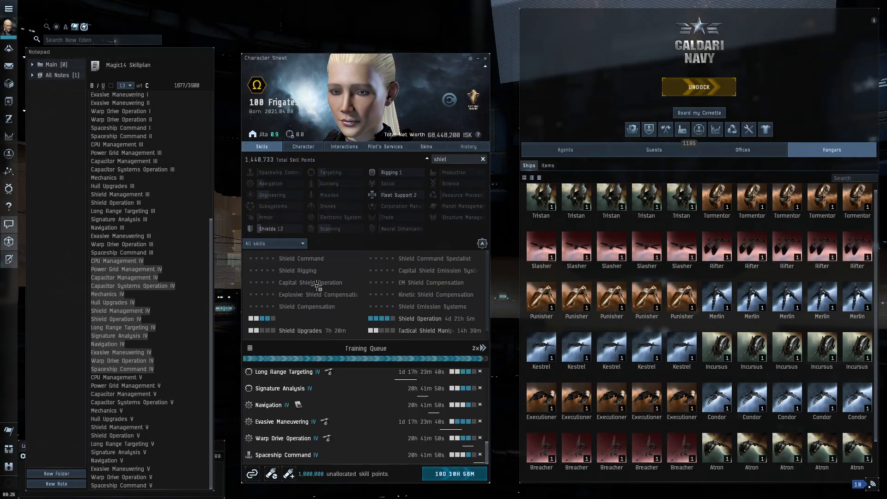